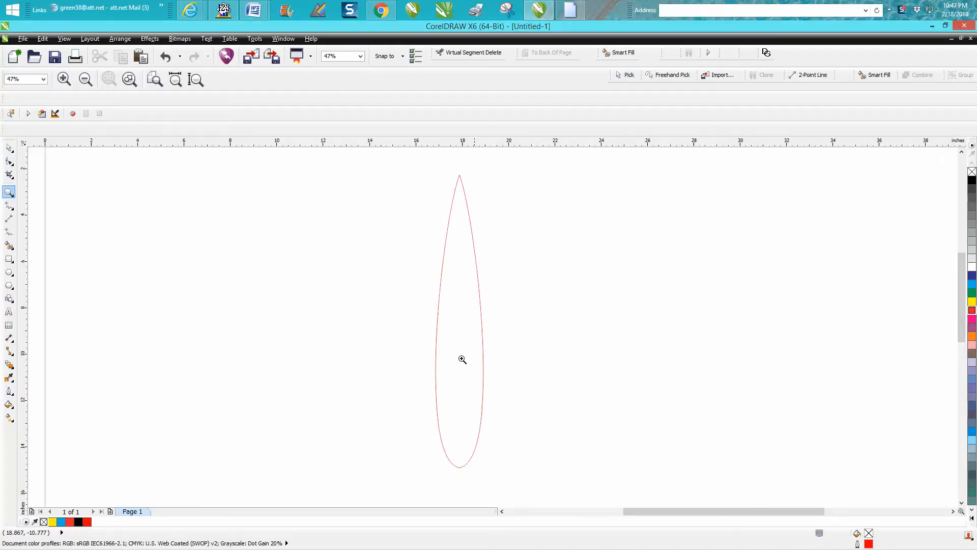
- Draw a tall narrow ellipse left of the petal and give it a red outline
{"action": "left_click", "coordinate": [9, 147]}
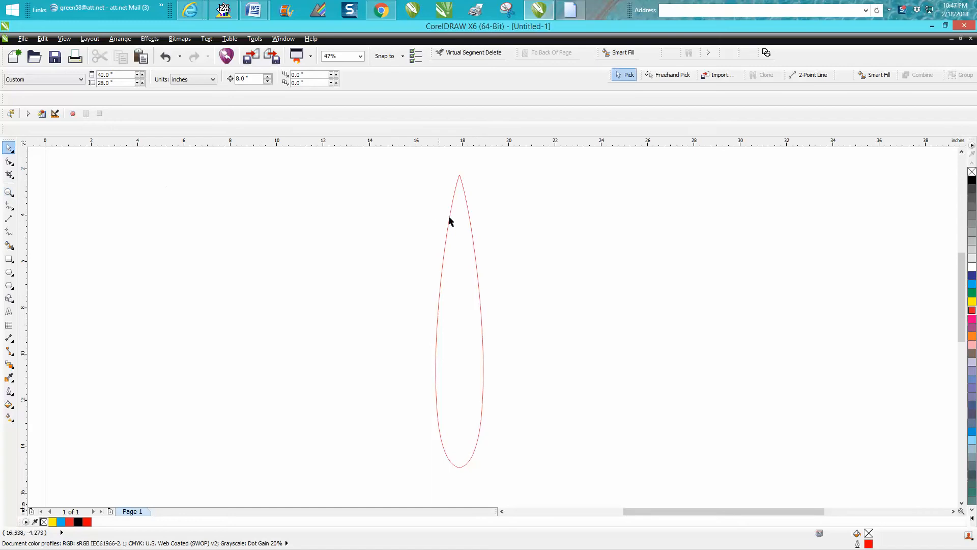
{"action": "left_click", "coordinate": [450, 216]}
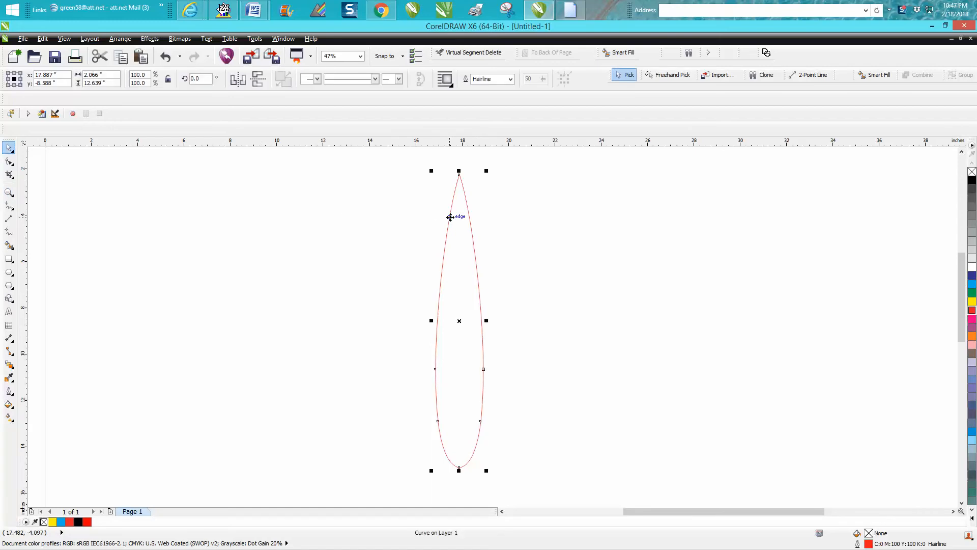
{"action": "mouse_move", "coordinate": [409, 236]}
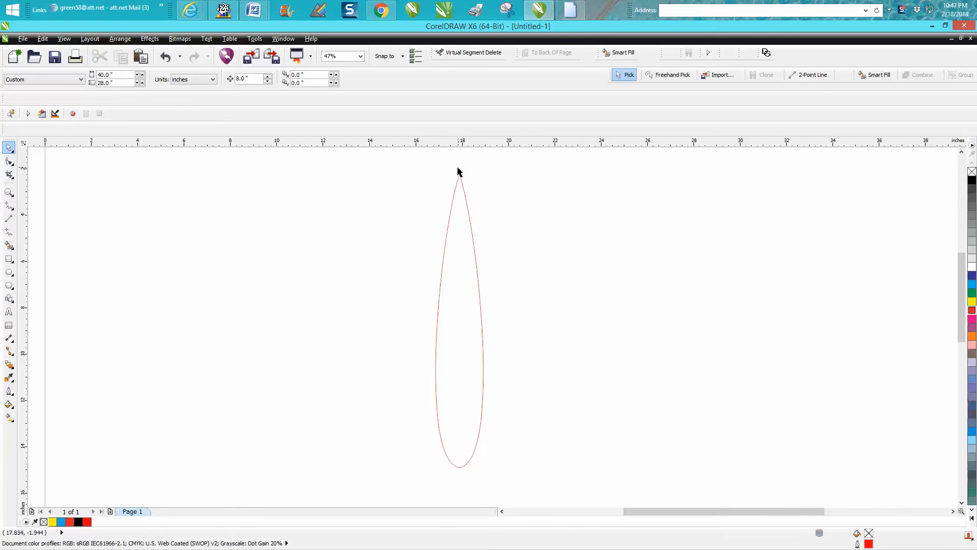
{"action": "mouse_move", "coordinate": [464, 193]}
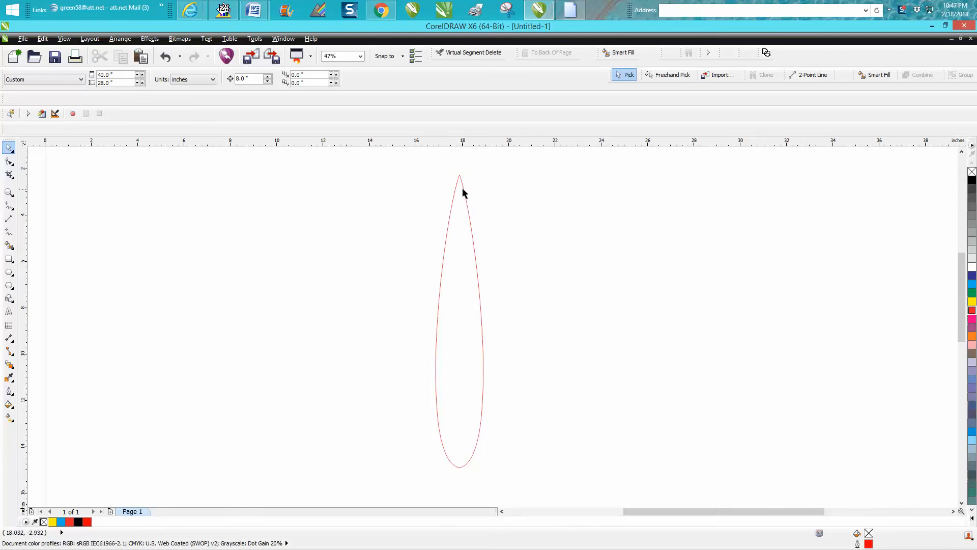
{"action": "mouse_move", "coordinate": [460, 181]}
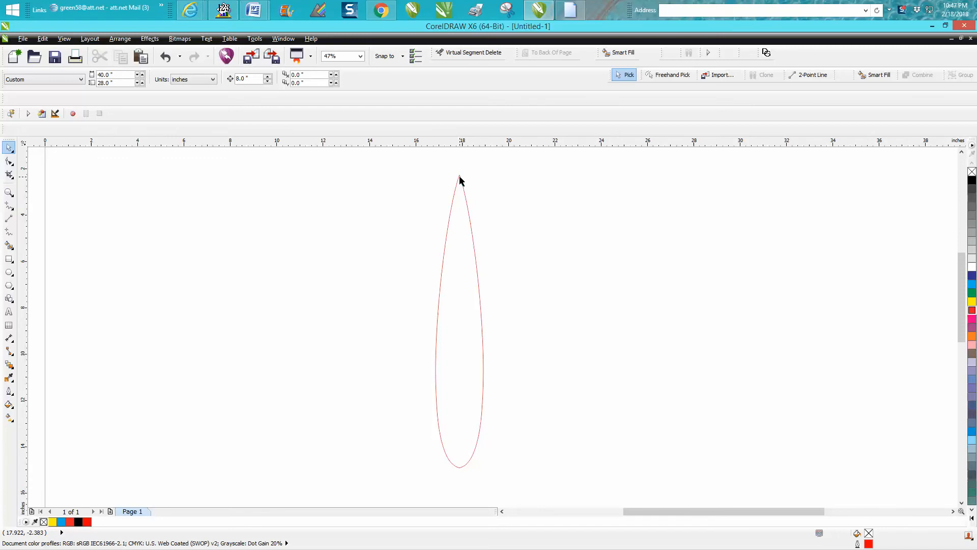
{"action": "mouse_move", "coordinate": [18, 260]}
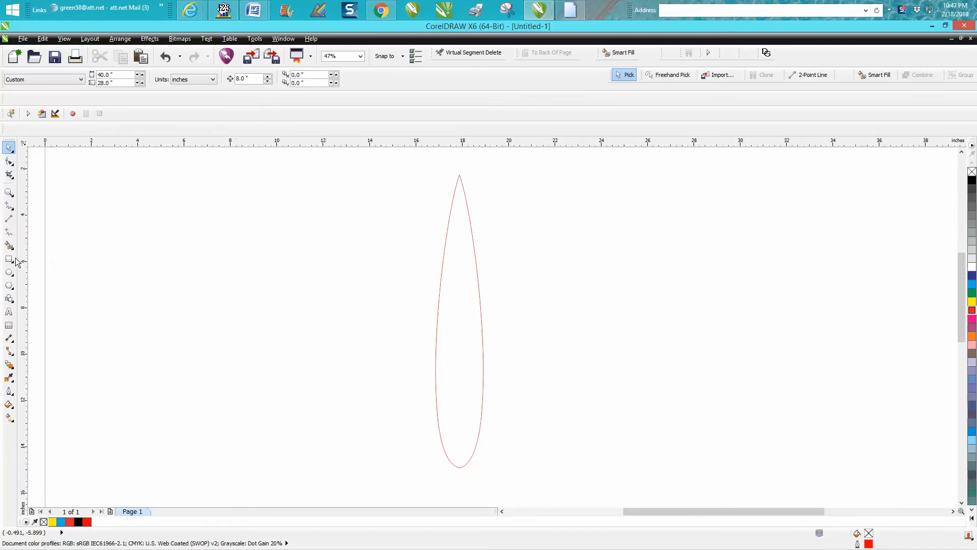
{"action": "mouse_move", "coordinate": [9, 274]}
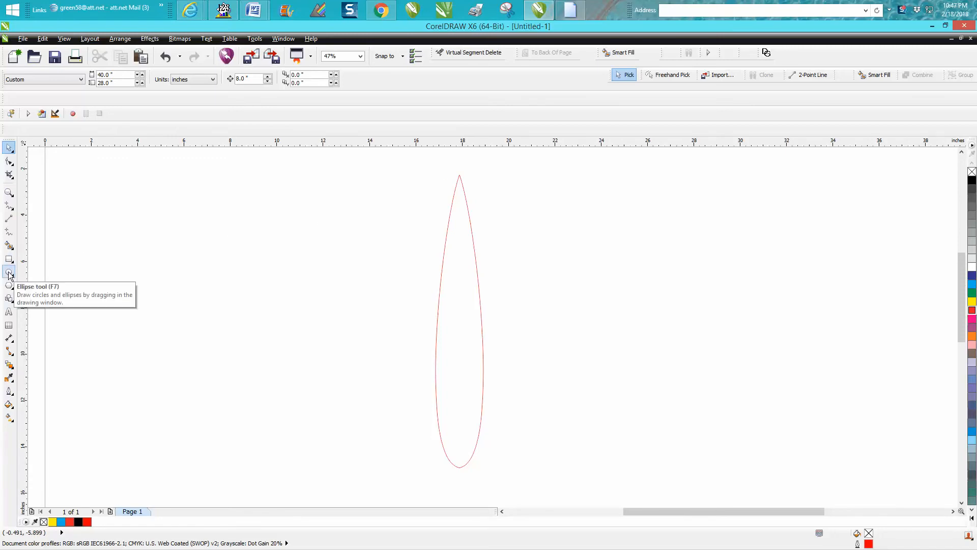
{"action": "left_click", "coordinate": [9, 274]}
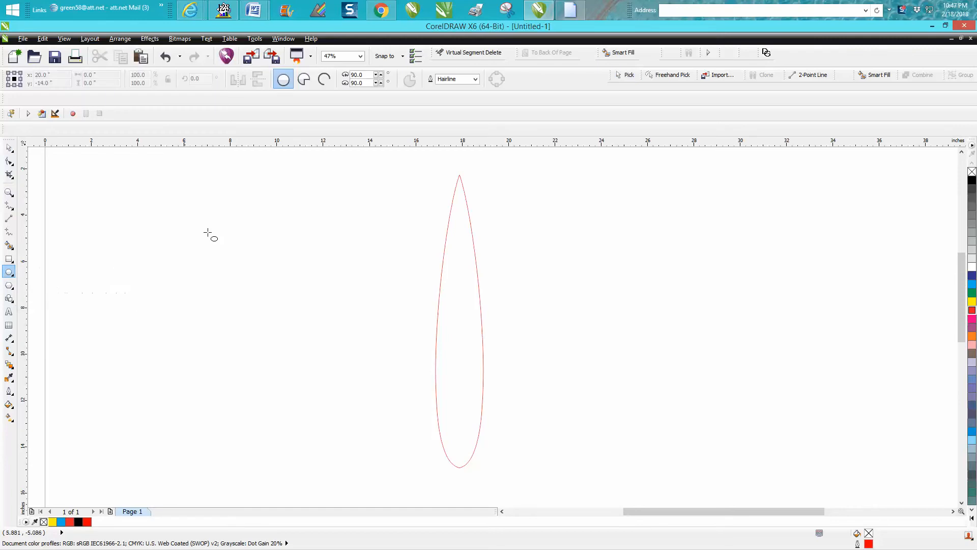
{"action": "mouse_move", "coordinate": [302, 185]}
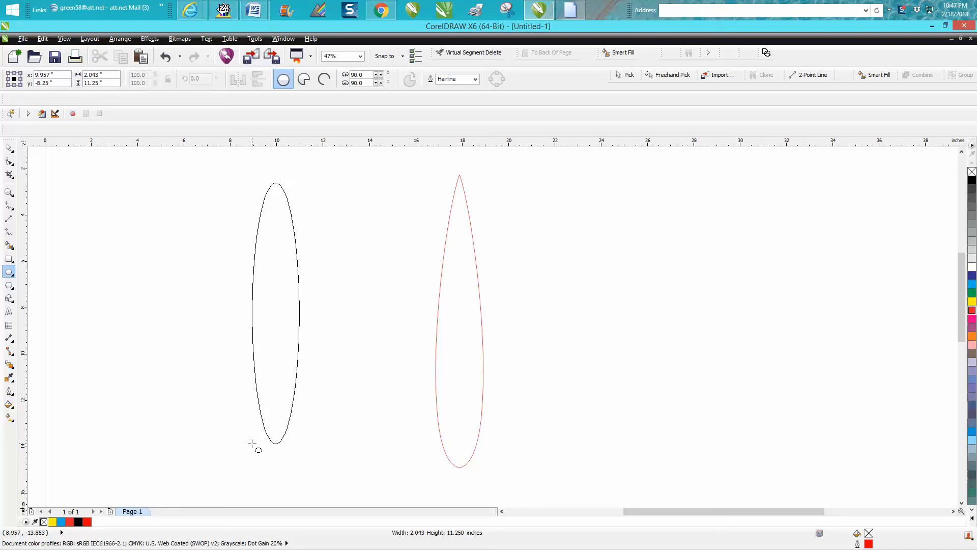
{"action": "left_click", "coordinate": [274, 311]}
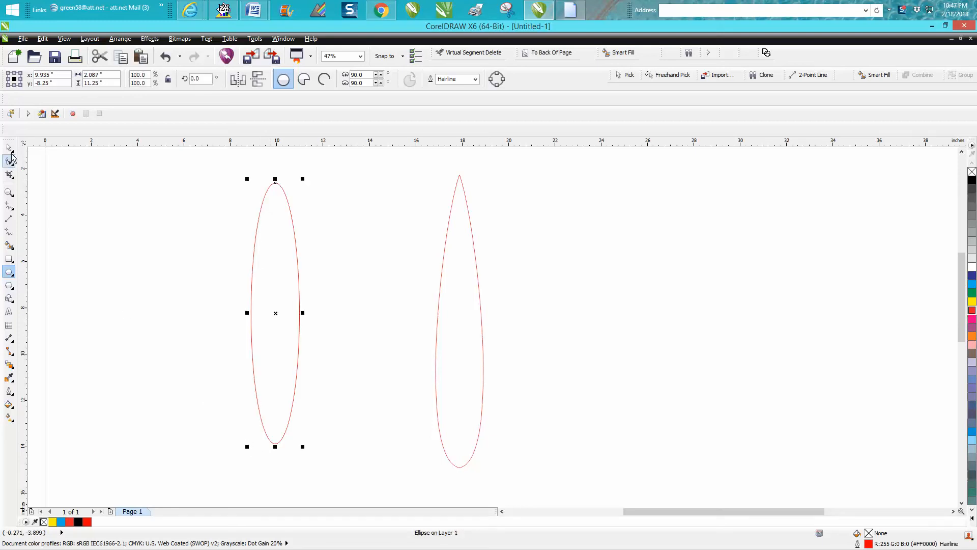
{"action": "left_click", "coordinate": [120, 38]}
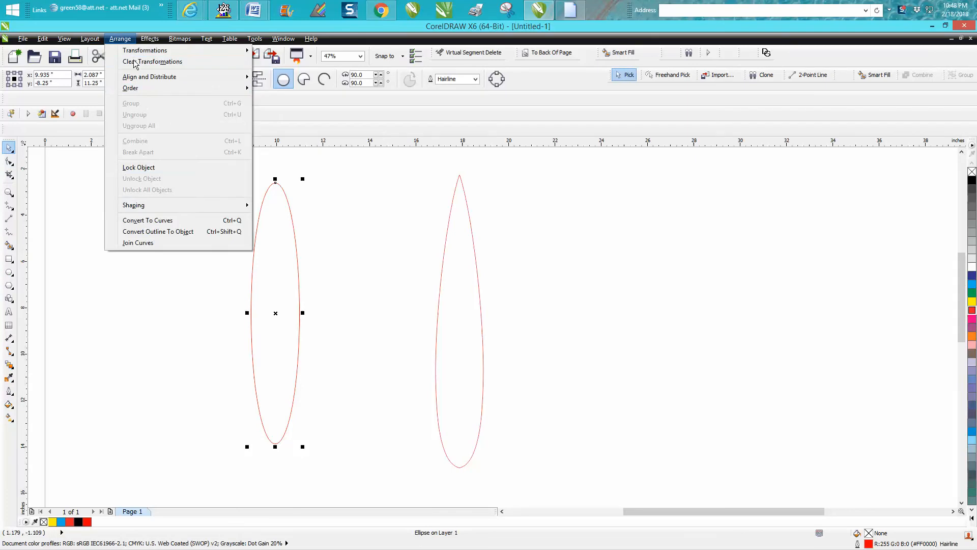
- Convert the red ellipse to curves via Arrange > Convert To Curves (Ctrl+Q)
{"action": "left_click", "coordinate": [146, 219]}
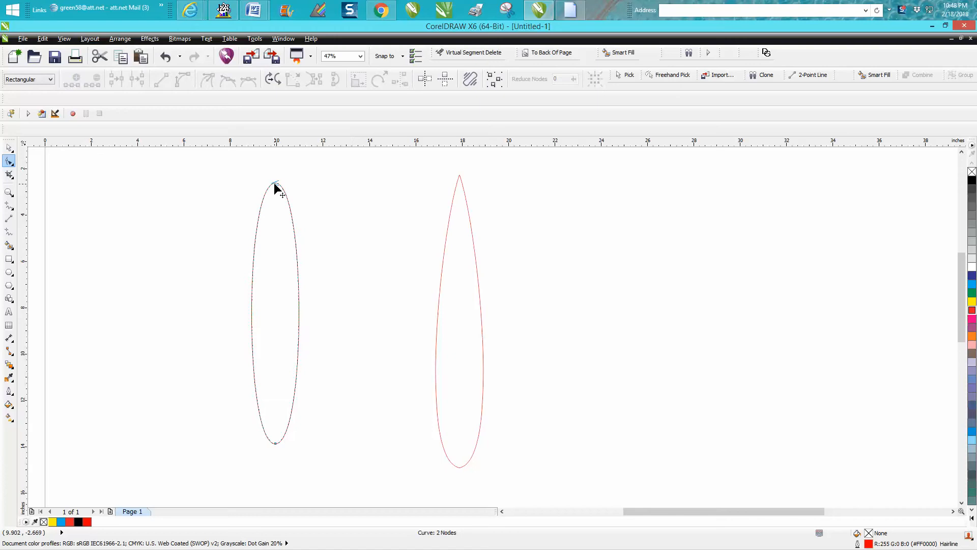
- Make the ellipse's top node a Cusp so the tip comes to a sharp point, then return to Pick
{"action": "right_click", "coordinate": [277, 190]}
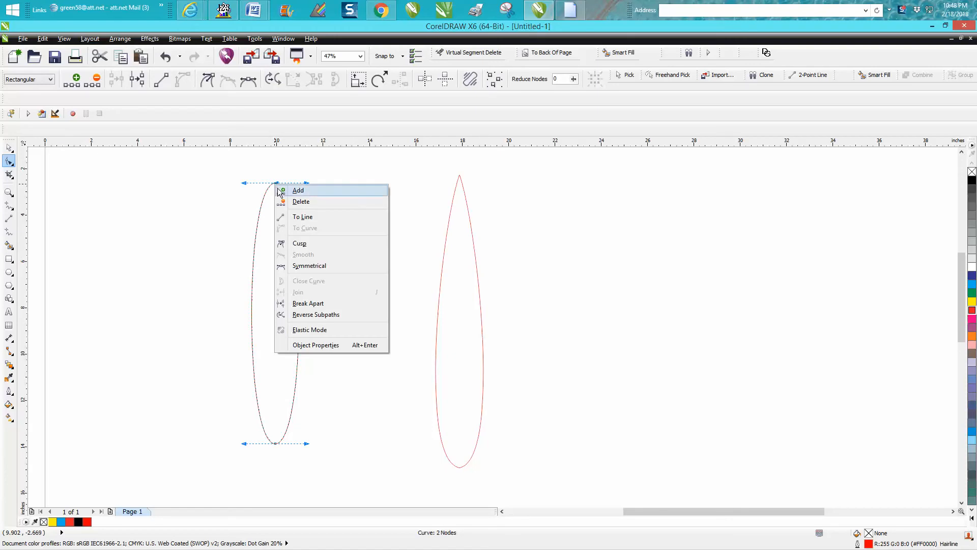
{"action": "mouse_move", "coordinate": [299, 243]}
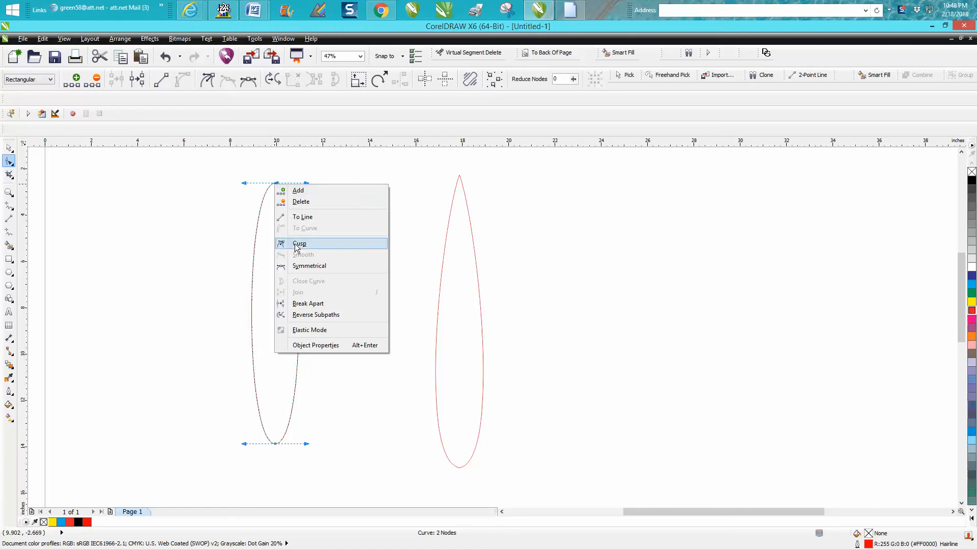
{"action": "left_click", "coordinate": [299, 243]}
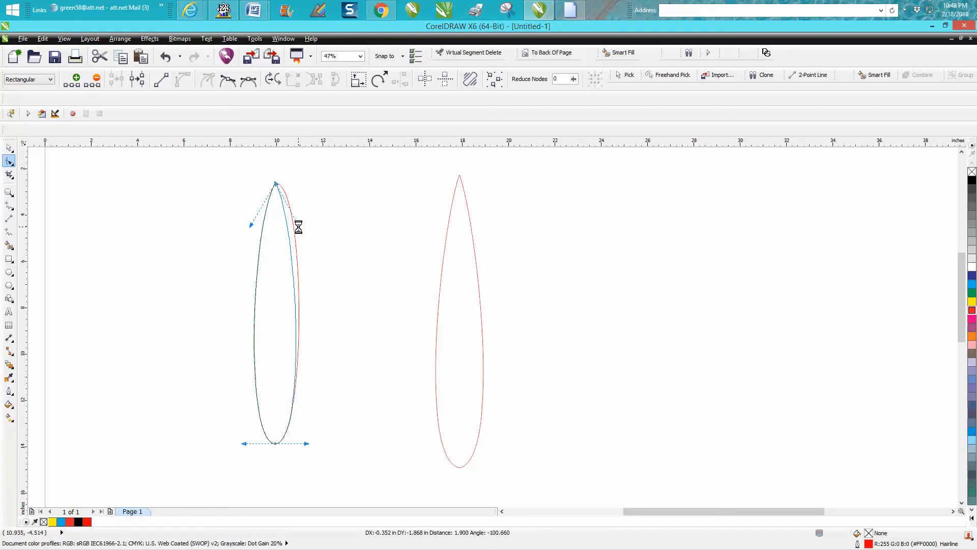
{"action": "left_click", "coordinate": [10, 153]}
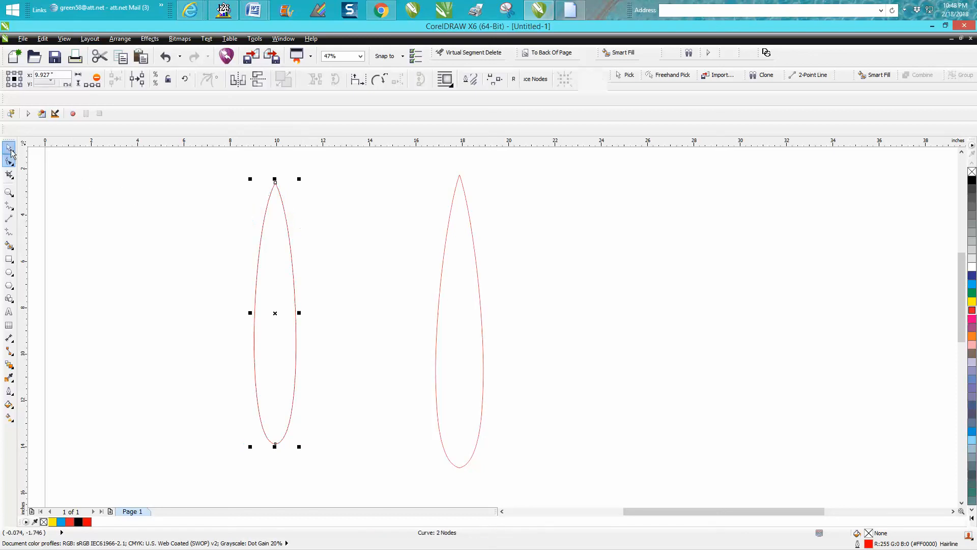
{"action": "left_click", "coordinate": [9, 147]}
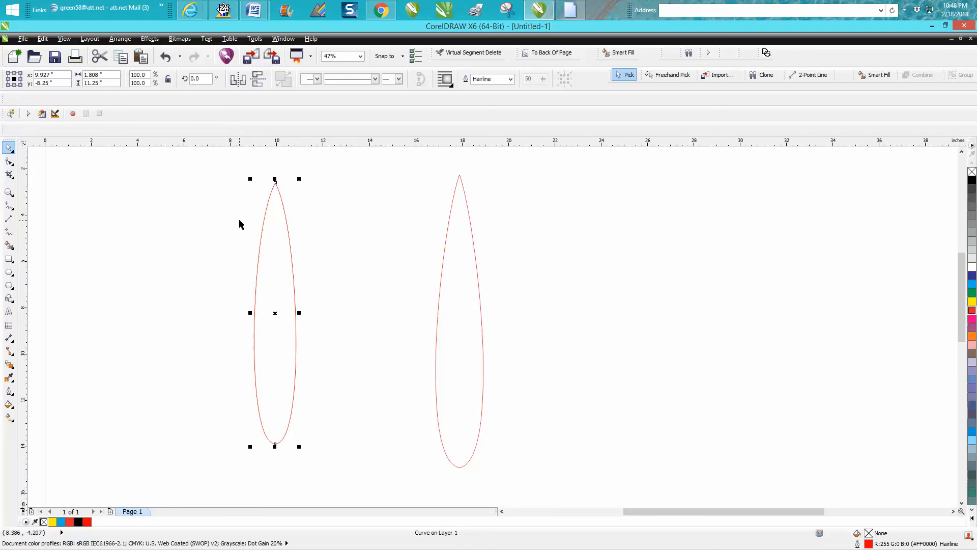
{"action": "mouse_move", "coordinate": [264, 239]}
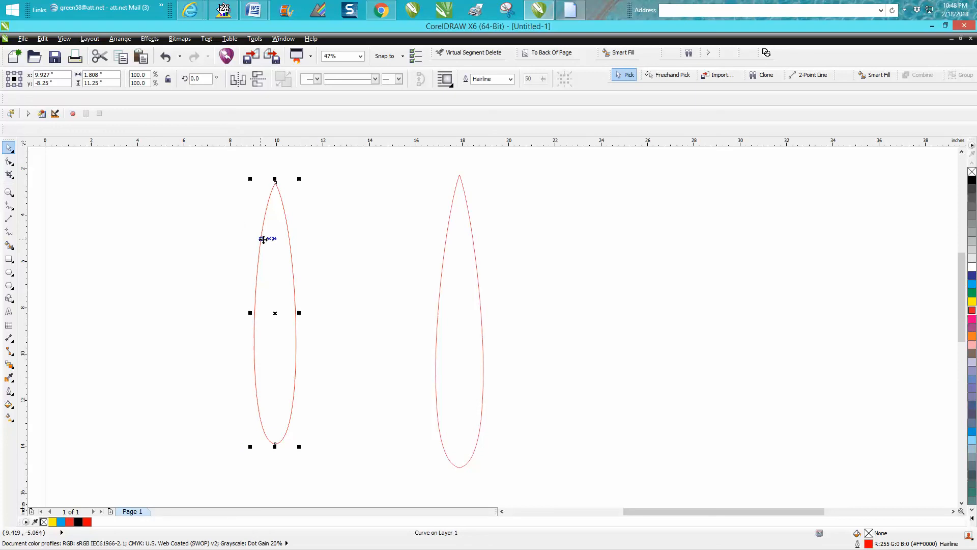
{"action": "left_click", "coordinate": [234, 81]}
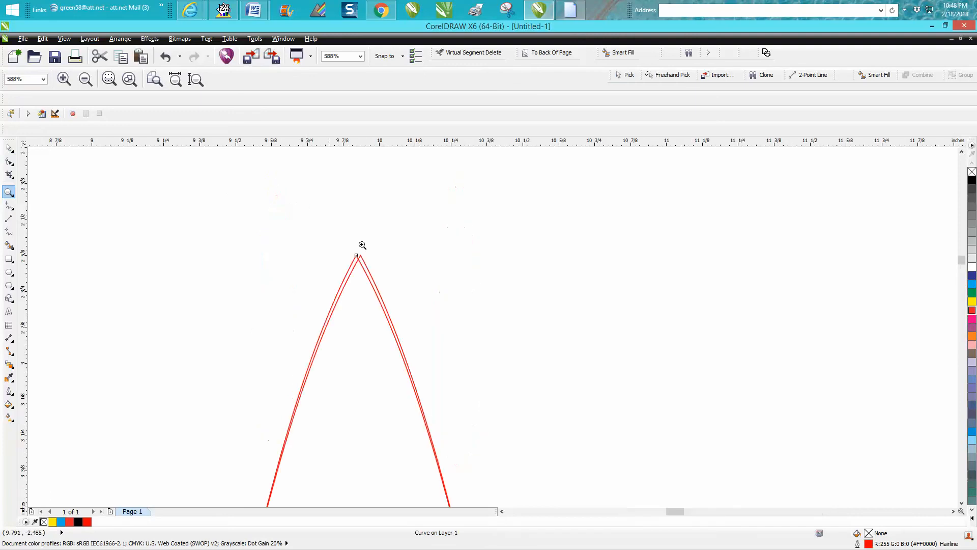
{"action": "left_click", "coordinate": [85, 78]}
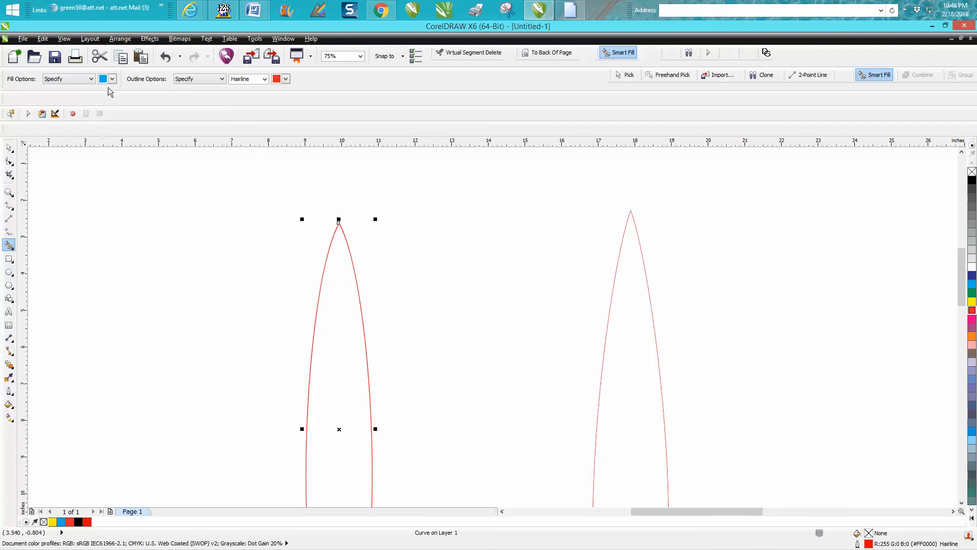
{"action": "mouse_move", "coordinate": [346, 318]}
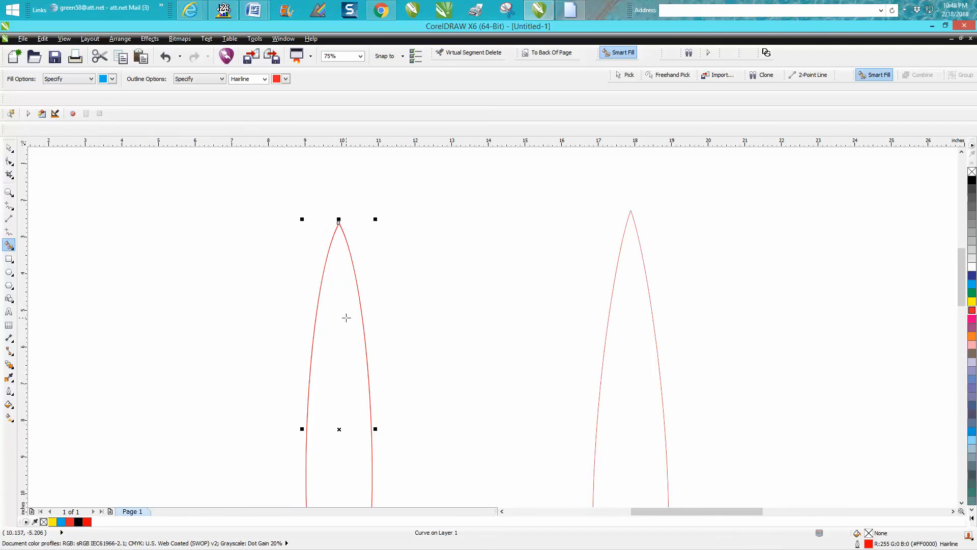
- Adjust the view so only the new red pointed shape shows on the page
{"action": "left_click", "coordinate": [337, 312]}
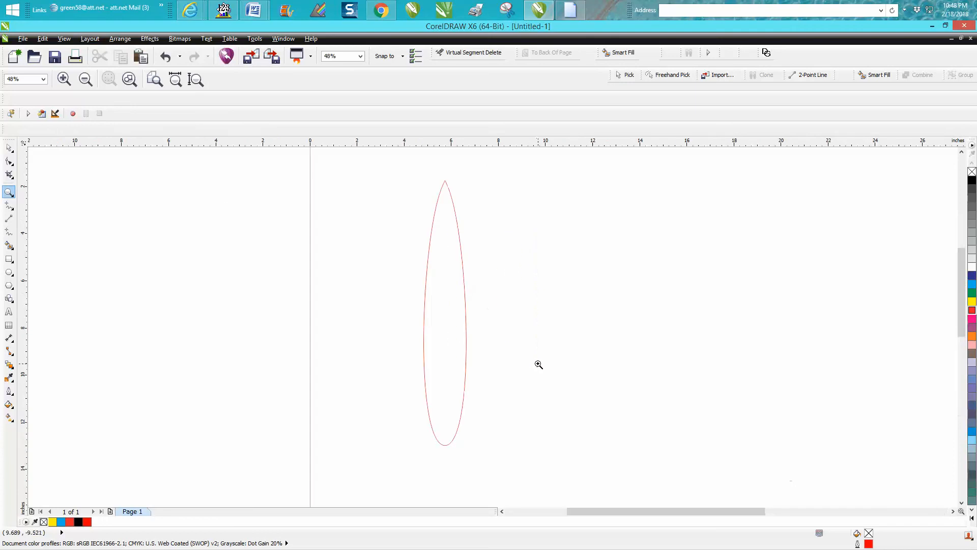
{"action": "mouse_move", "coordinate": [492, 304]}
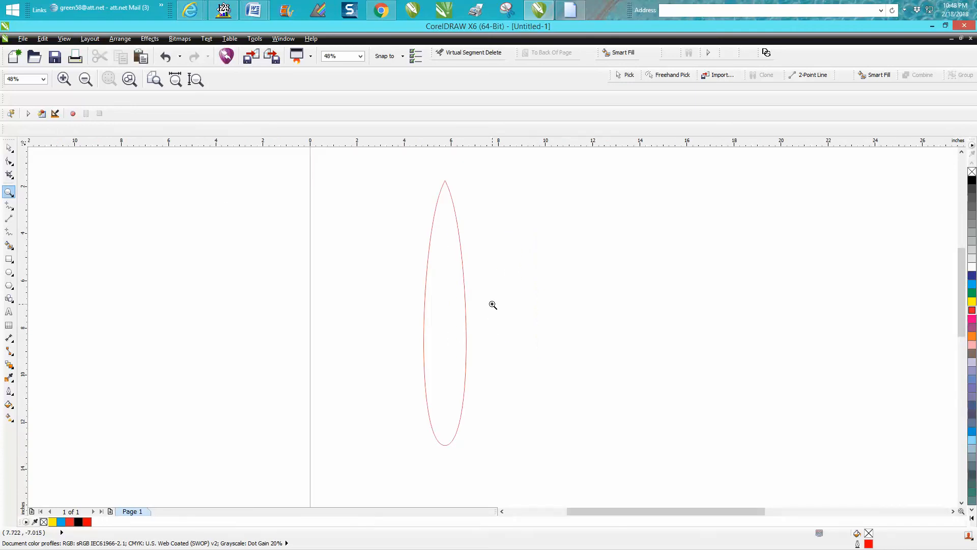
{"action": "mouse_move", "coordinate": [497, 299]}
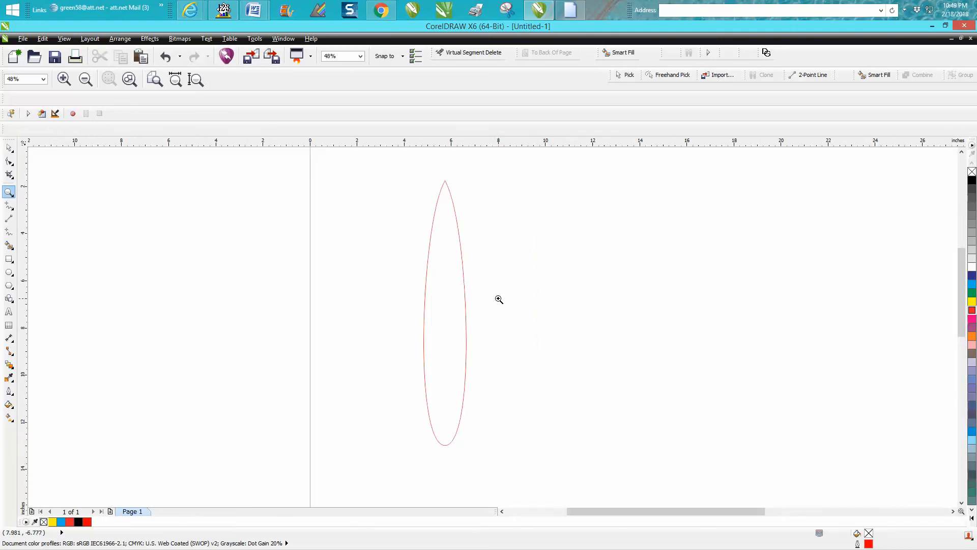